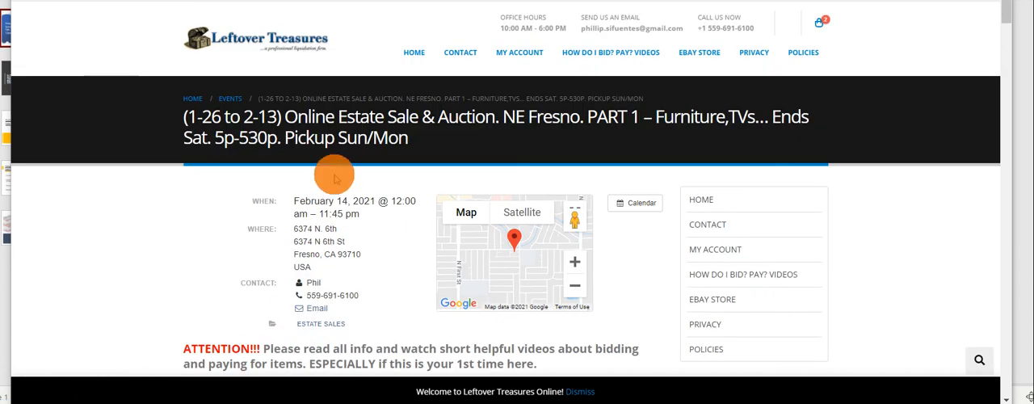
Step: Scroll down the NE Fresno estate sale page past the rules and videos to the lot grid with current bids
{"action": "scroll", "scroll_direction": "down", "scroll_amount": 3}
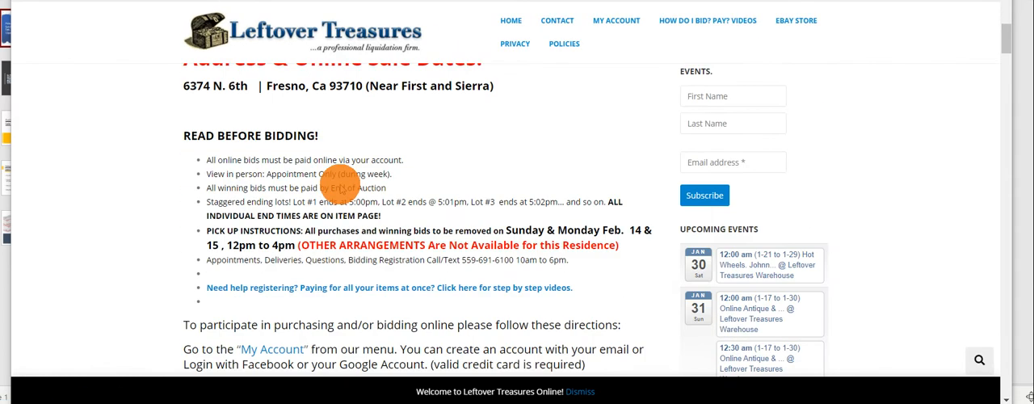
{"action": "scroll", "scroll_direction": "down", "scroll_amount": 3}
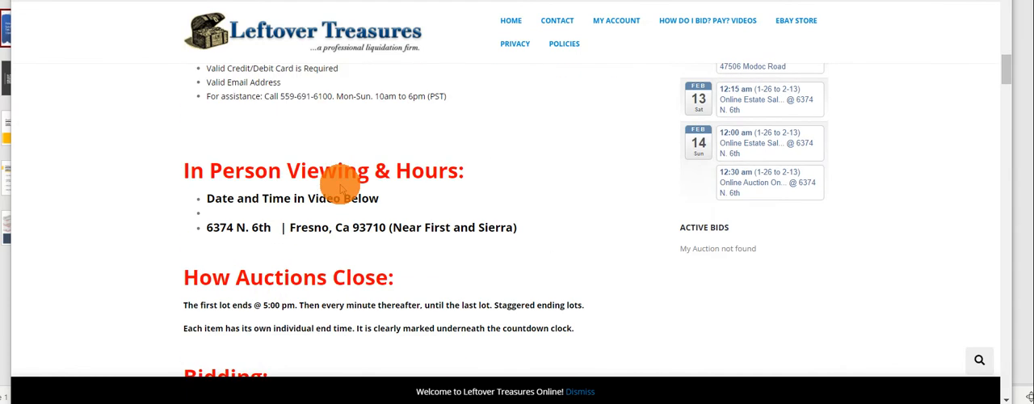
{"action": "scroll", "scroll_direction": "down", "scroll_amount": 3}
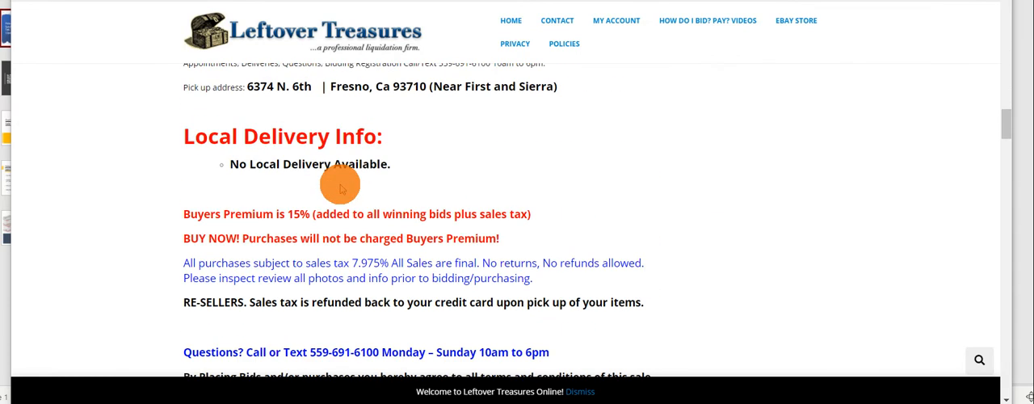
{"action": "scroll", "scroll_direction": "down", "scroll_amount": 3}
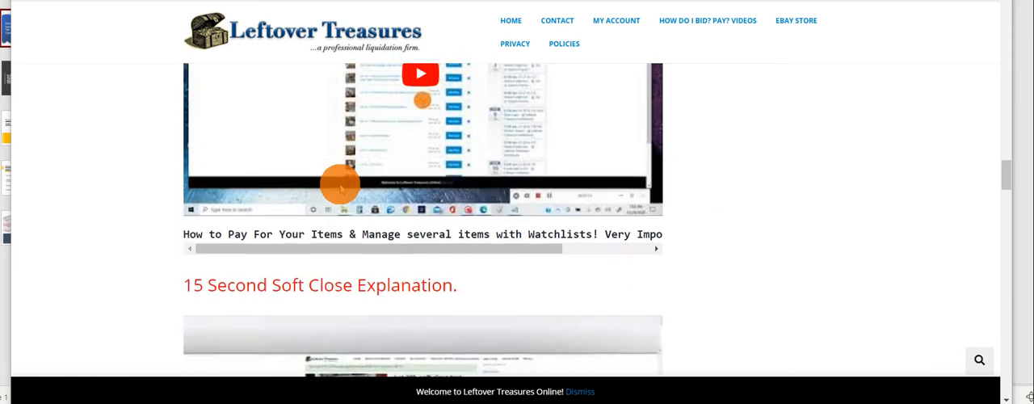
{"action": "scroll", "scroll_direction": "down", "scroll_amount": 3}
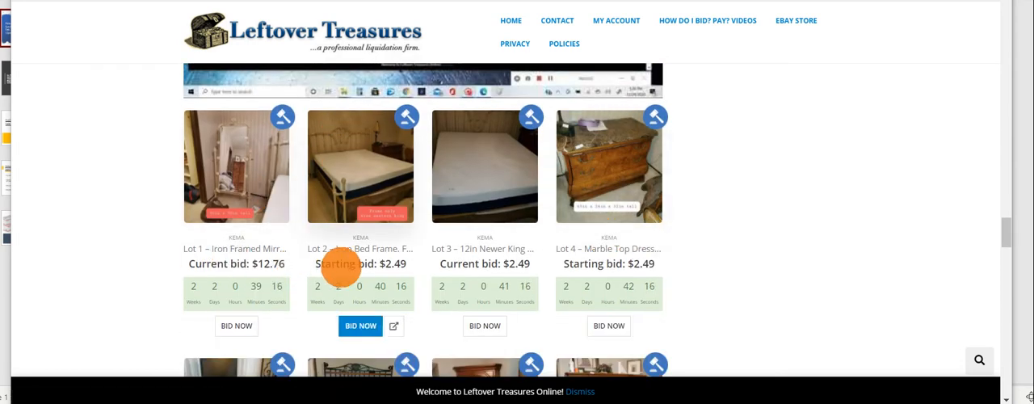
{"action": "scroll", "scroll_direction": "down", "scroll_amount": 3}
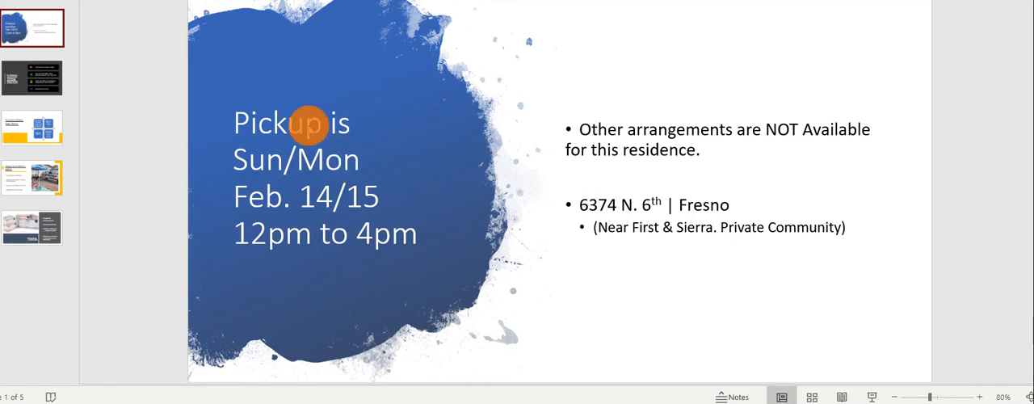
{"action": "mouse_move", "coordinate": [311, 202]}
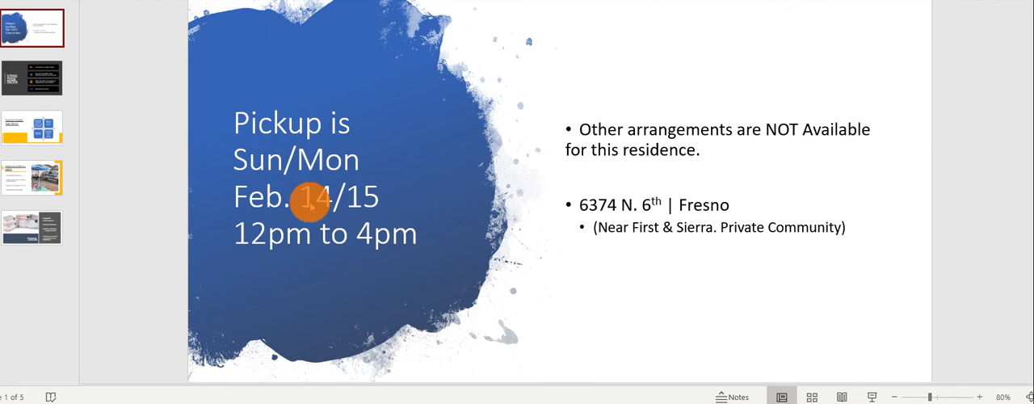
{"action": "mouse_move", "coordinate": [292, 257]}
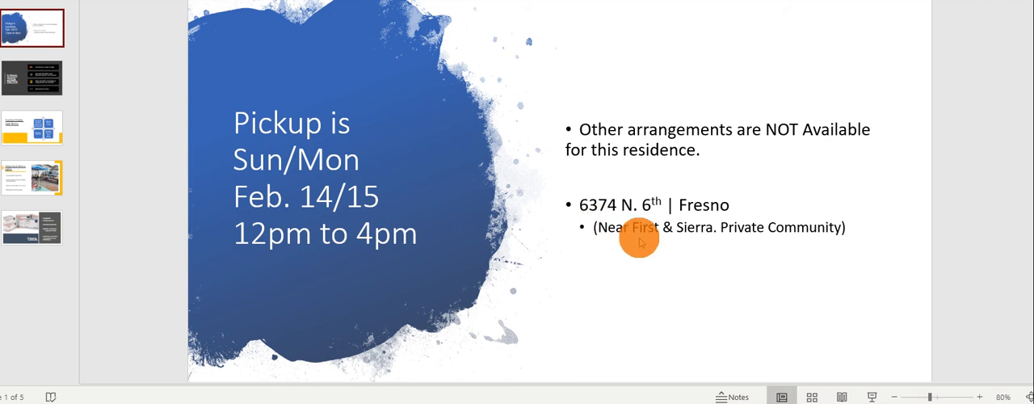
{"action": "mouse_move", "coordinate": [96, 388]}
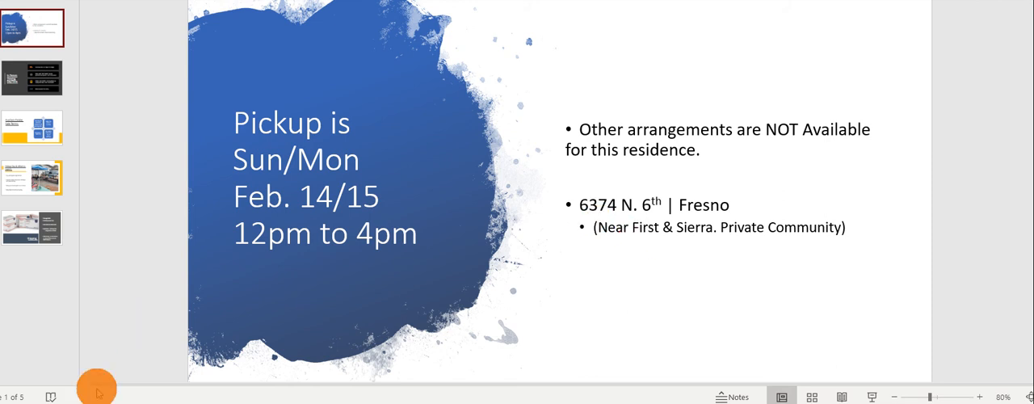
{"action": "mouse_move", "coordinate": [304, 240]}
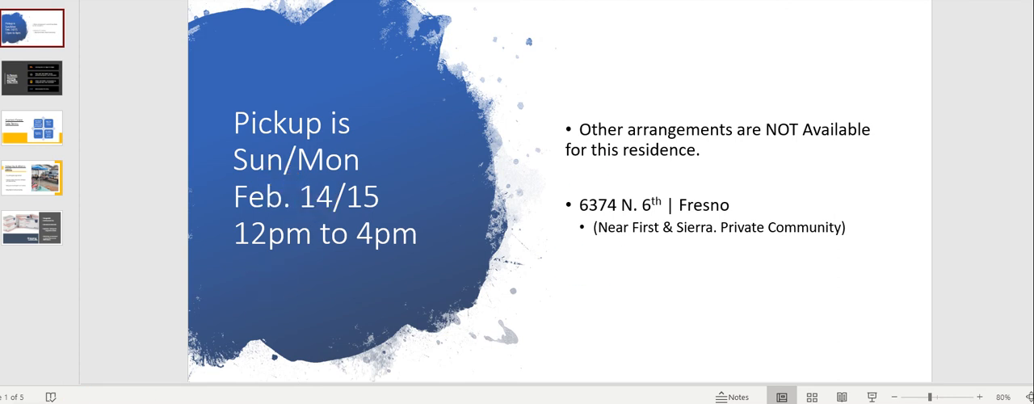
Step: Show slide 2, In Person Viewing: Saturday Feb. 13, 12pm to 1:30pm, masks required
{"action": "left_click", "coordinate": [33, 78]}
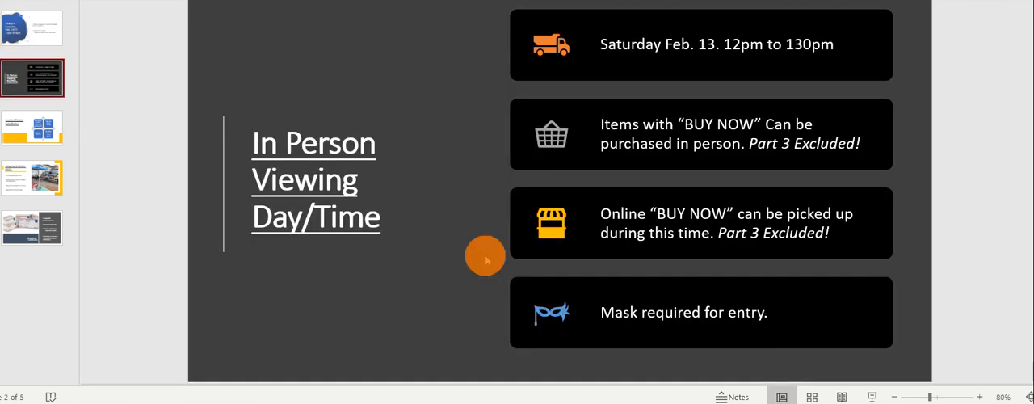
{"action": "mouse_move", "coordinate": [365, 181]}
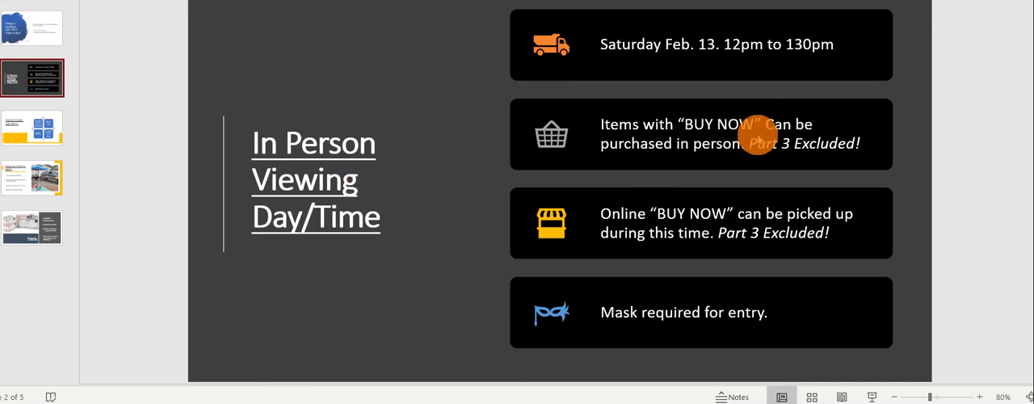
{"action": "mouse_move", "coordinate": [763, 144]}
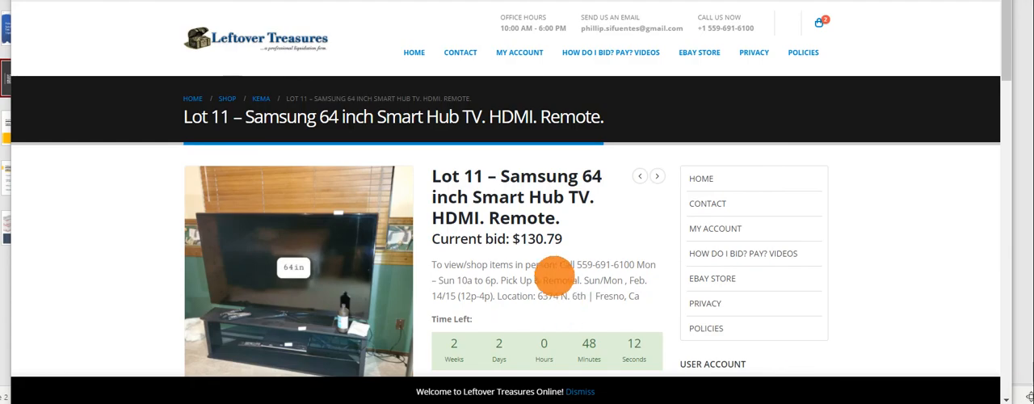
Step: Scroll down Lot 11's Samsung 64 inch Smart TV page to the $130.79 bid and Buy Now area
{"action": "scroll", "scroll_direction": "down", "scroll_amount": 3}
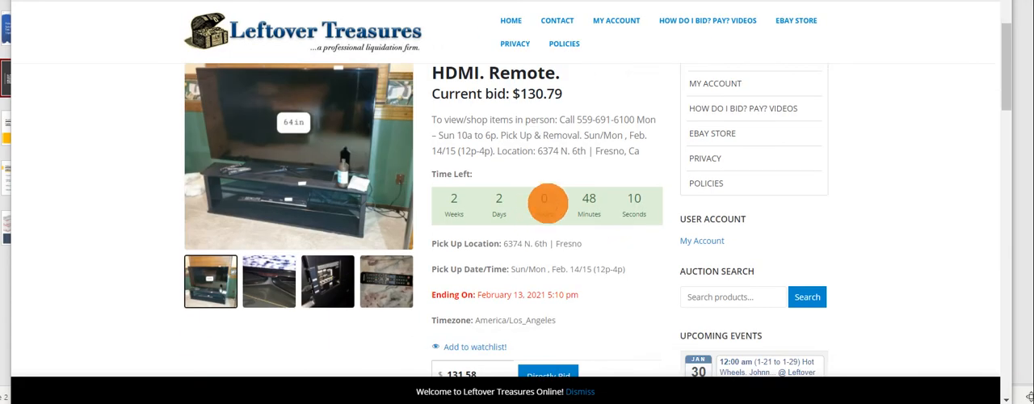
{"action": "scroll", "scroll_direction": "down", "scroll_amount": 3}
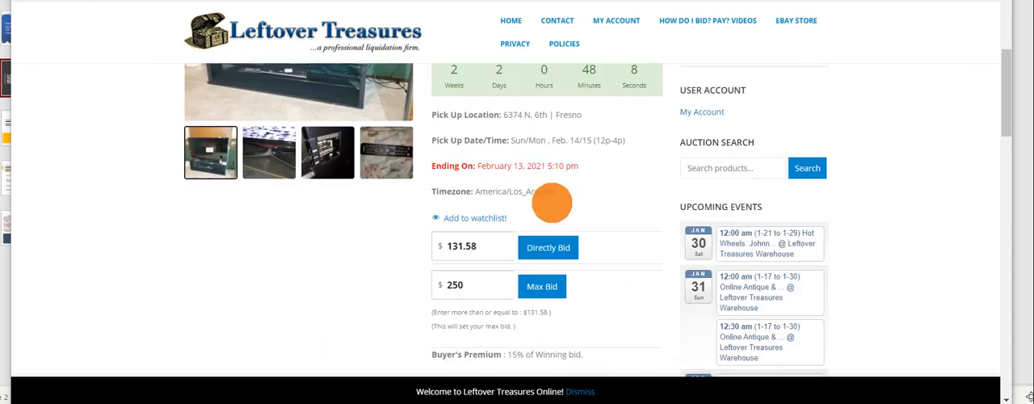
{"action": "scroll", "scroll_direction": "down", "scroll_amount": 3}
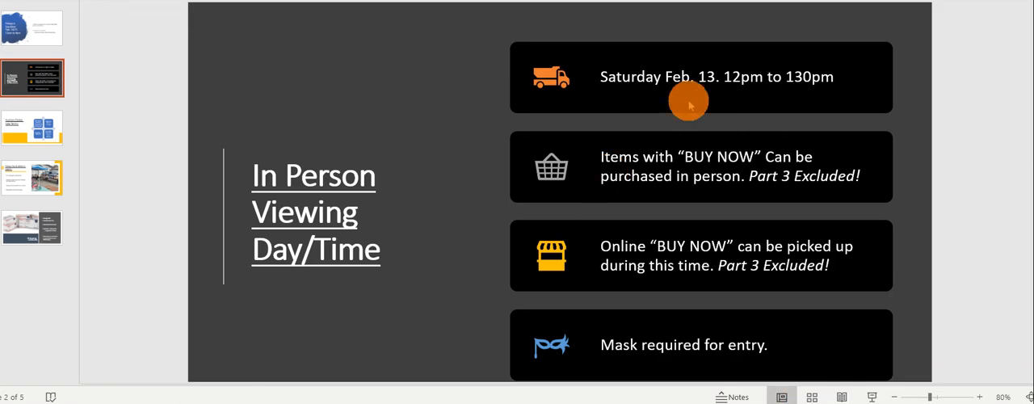
{"action": "mouse_move", "coordinate": [46, 352]}
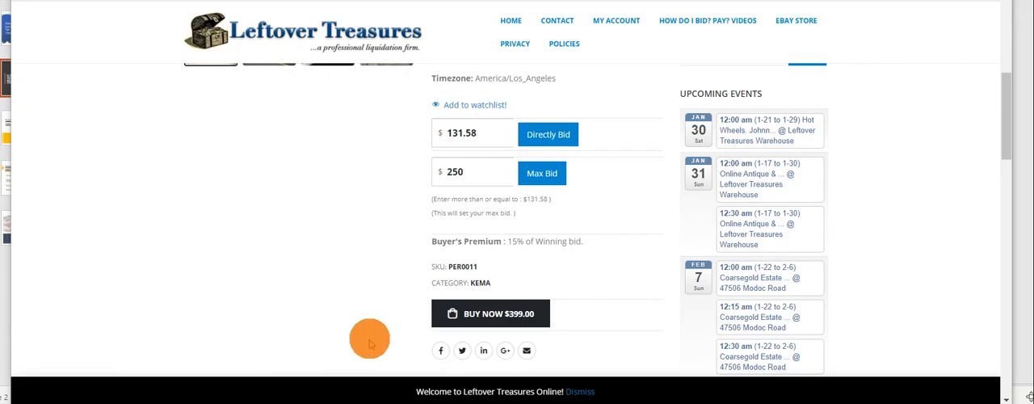
{"action": "mouse_move", "coordinate": [493, 184]}
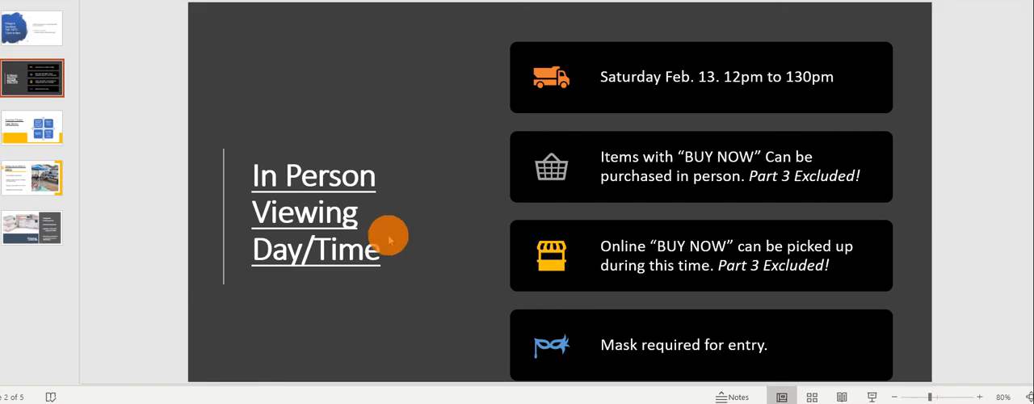
{"action": "mouse_move", "coordinate": [682, 216]}
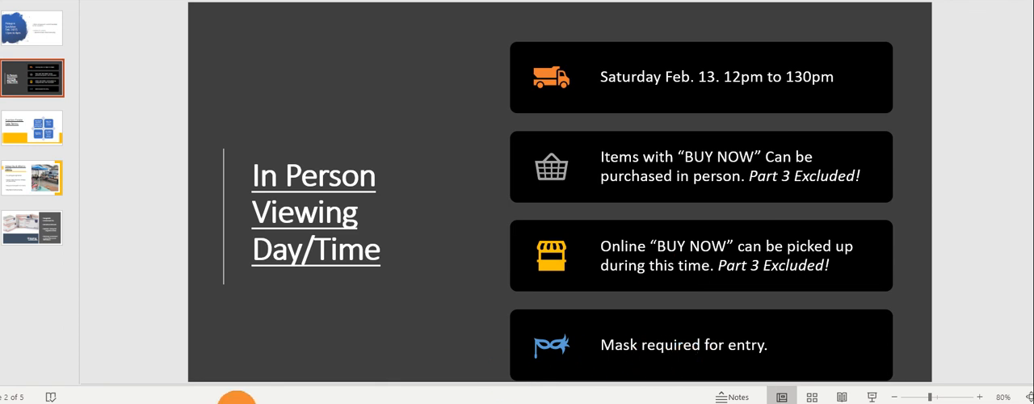
Step: Show slide 3, Auction Estate Sale Terms: 15% buyer's premium, 7.975% sales tax, reseller refunds
{"action": "left_click", "coordinate": [32, 127]}
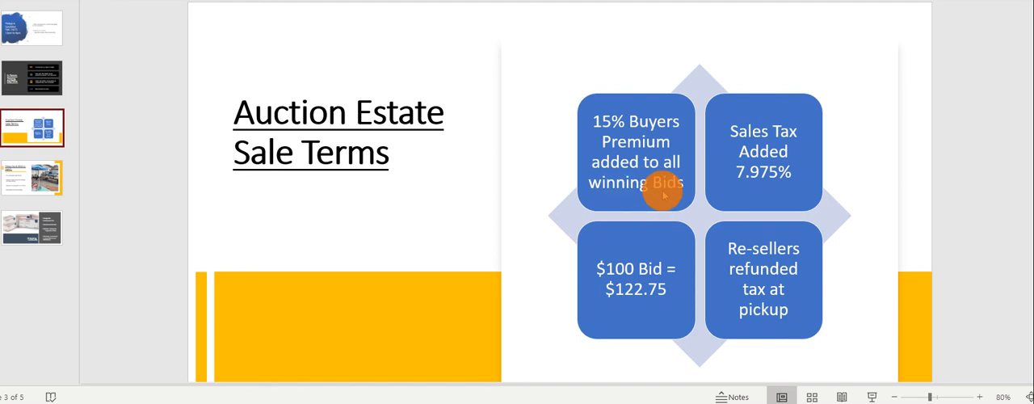
{"action": "mouse_move", "coordinate": [763, 149]}
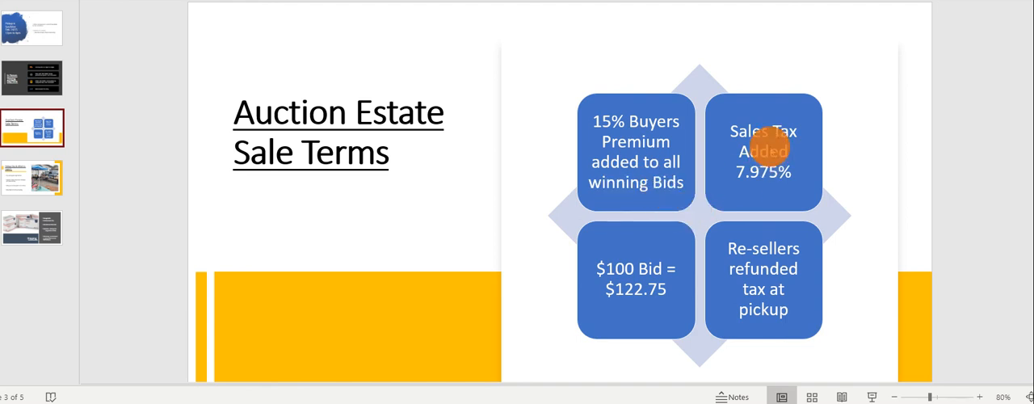
{"action": "mouse_move", "coordinate": [638, 283]}
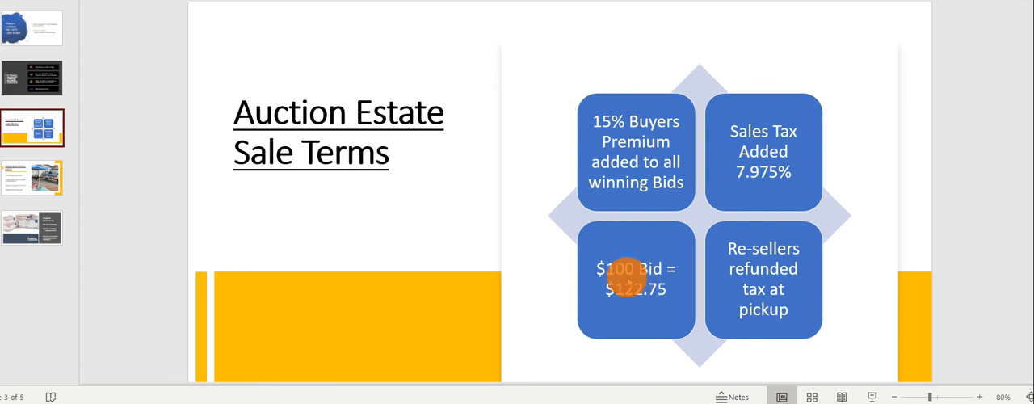
{"action": "mouse_move", "coordinate": [766, 310]}
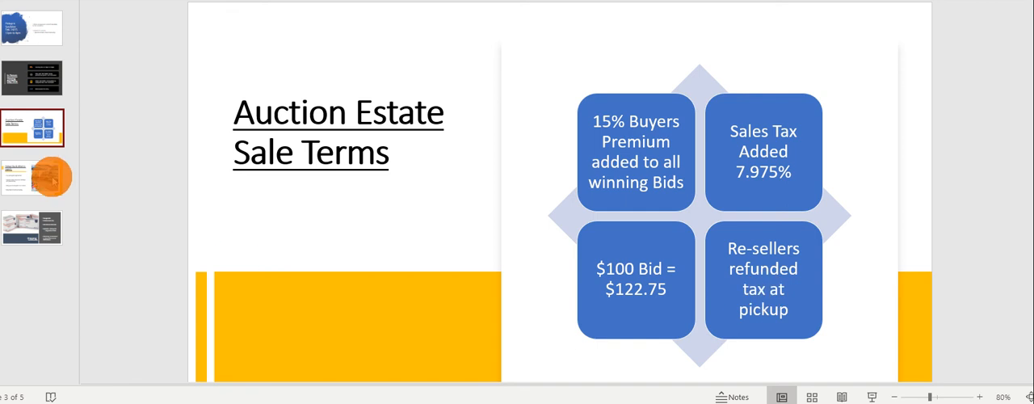
Step: Show slide 5, Shipping: USPS first class up to 13oz, exact cost plus $1.25 per lot
{"action": "left_click", "coordinate": [33, 226]}
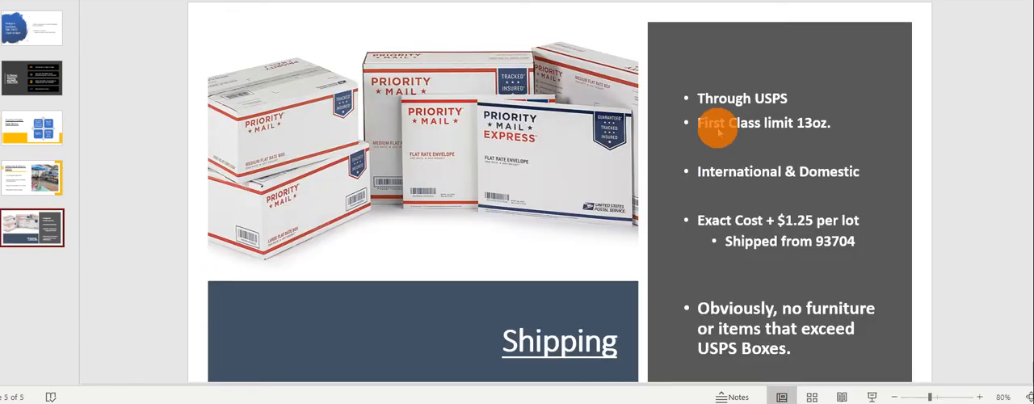
{"action": "mouse_move", "coordinate": [740, 113]}
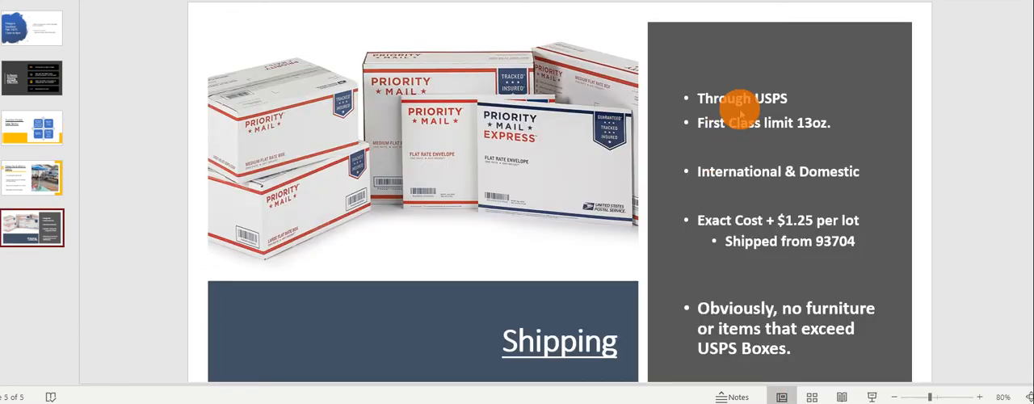
{"action": "mouse_move", "coordinate": [772, 186]}
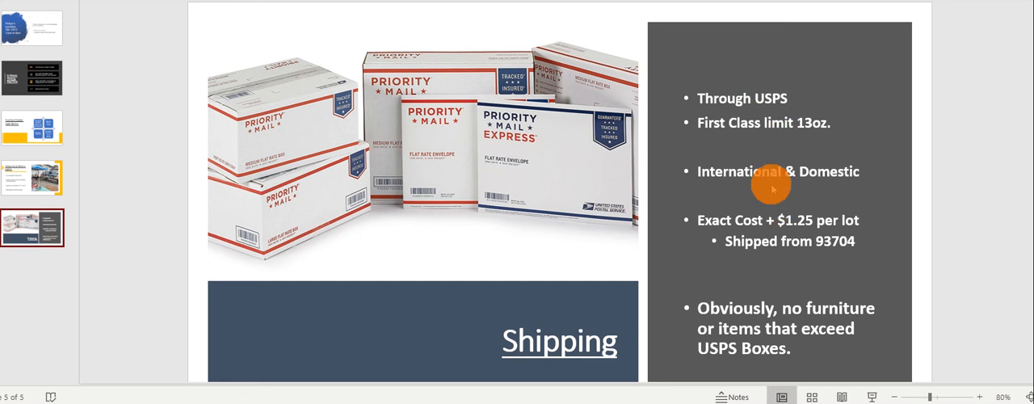
{"action": "mouse_move", "coordinate": [742, 242]}
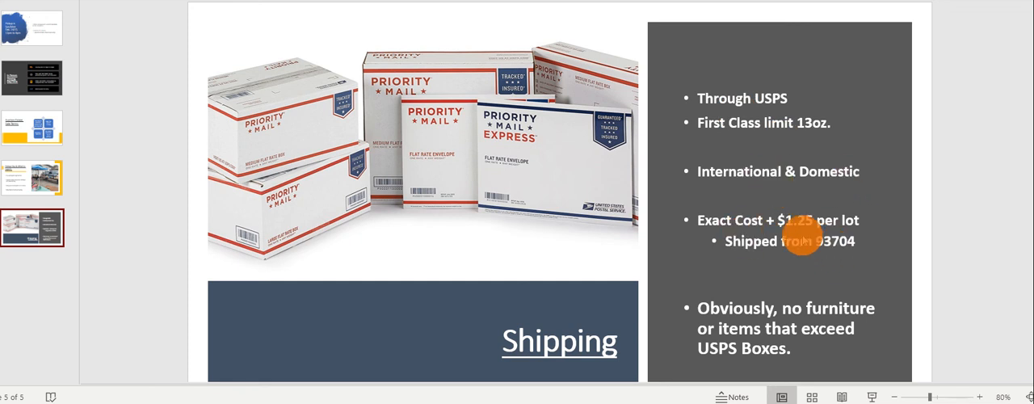
{"action": "mouse_move", "coordinate": [724, 326]}
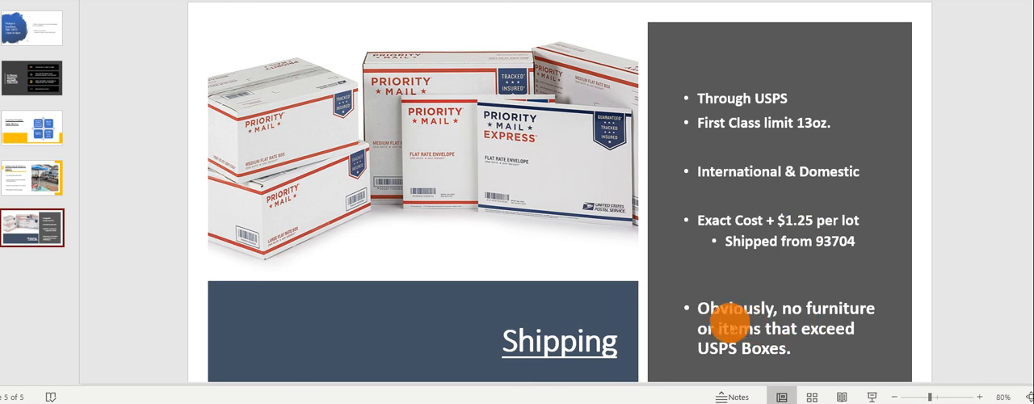
{"action": "mouse_move", "coordinate": [811, 328]}
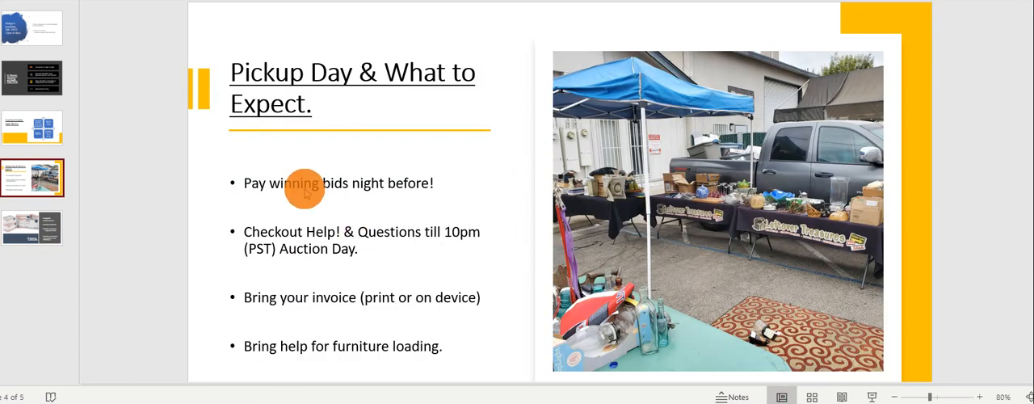
{"action": "mouse_move", "coordinate": [743, 202]}
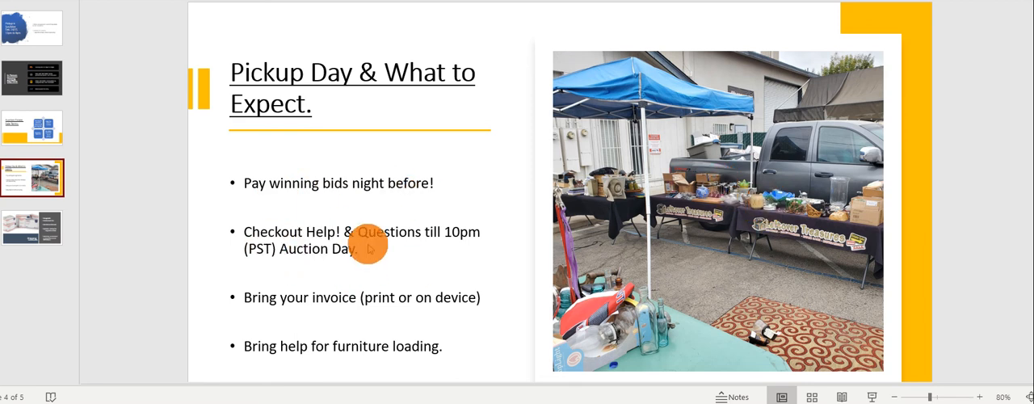
{"action": "mouse_move", "coordinate": [446, 249]}
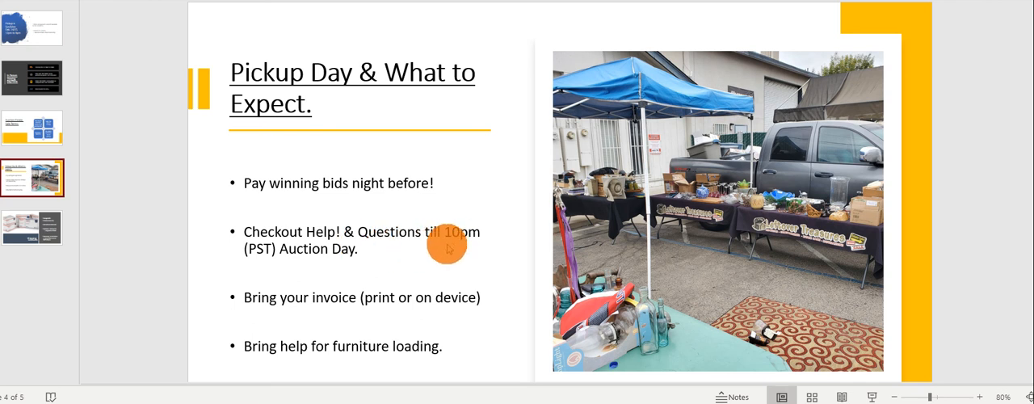
{"action": "mouse_move", "coordinate": [294, 315]}
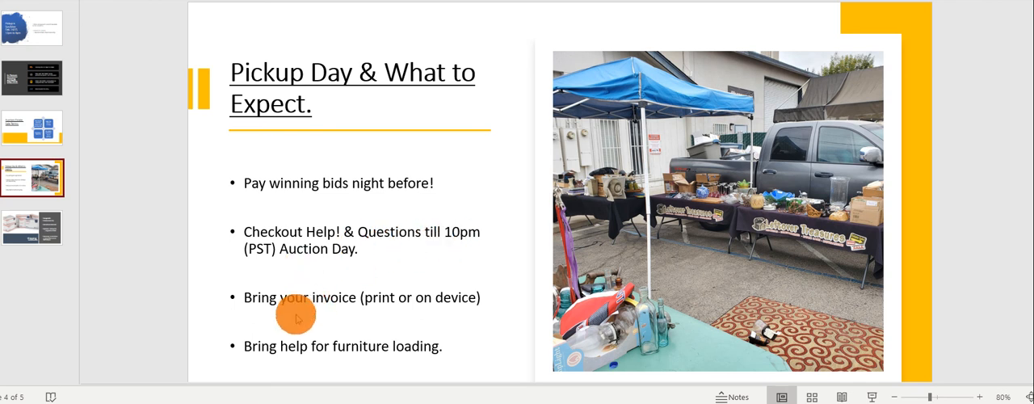
{"action": "mouse_move", "coordinate": [430, 313]}
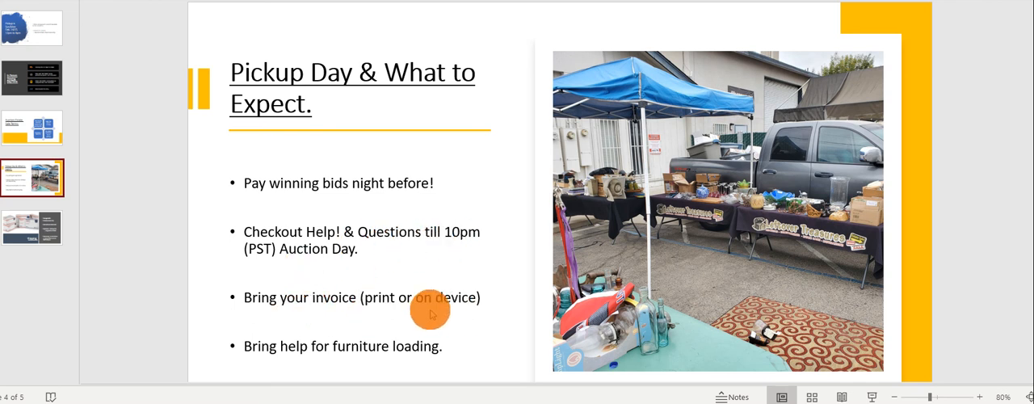
{"action": "mouse_move", "coordinate": [477, 261]}
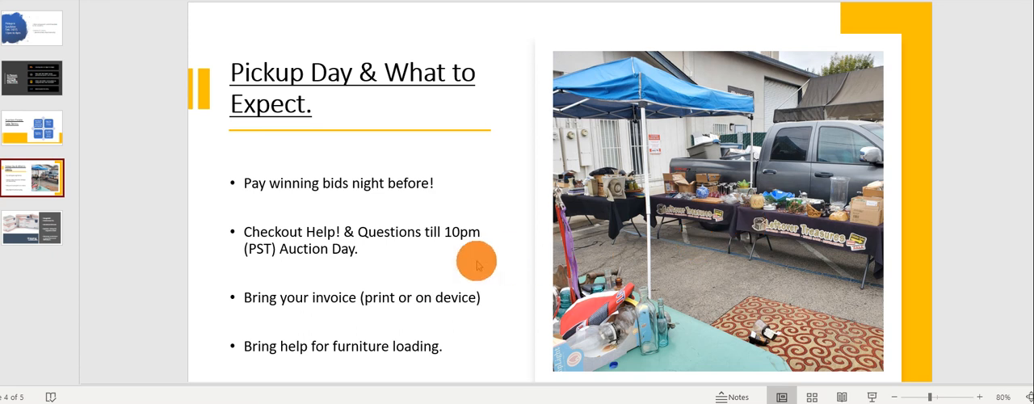
{"action": "mouse_move", "coordinate": [291, 353]}
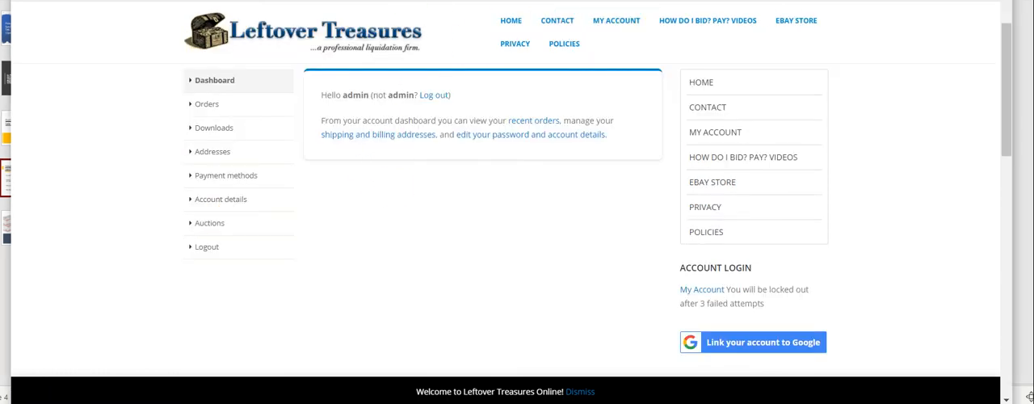
Step: In My Account, show the Bids Won list under Auctions, scrolled to the Pay Now and checkout options
{"action": "left_click", "coordinate": [210, 272]}
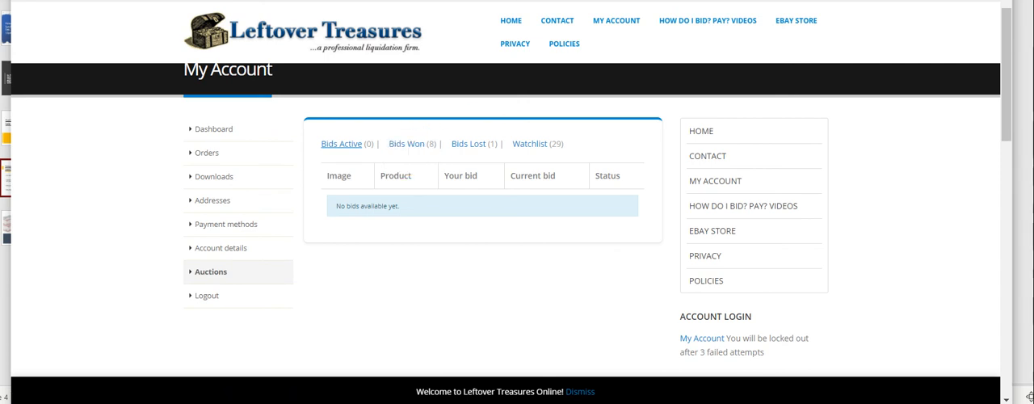
{"action": "left_click", "coordinate": [408, 142]}
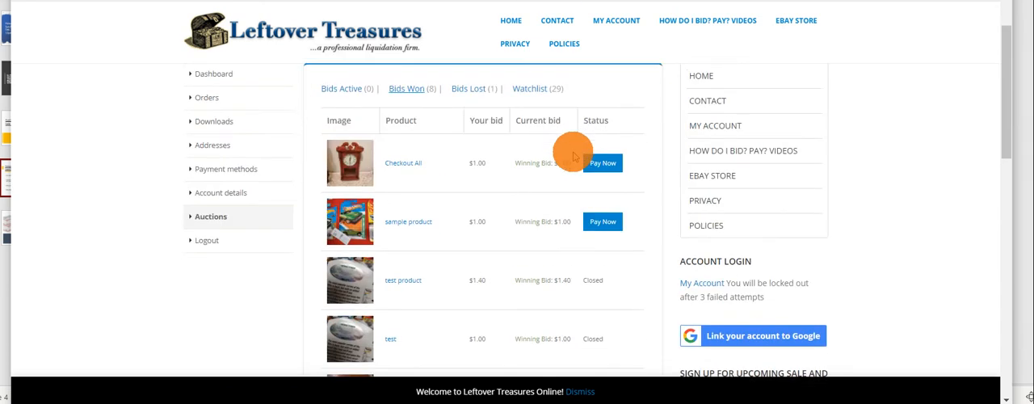
{"action": "scroll", "scroll_direction": "down", "scroll_amount": 3}
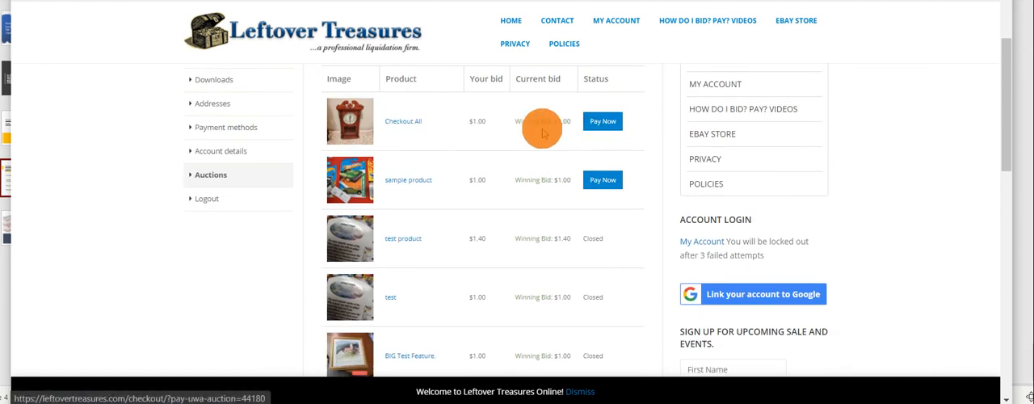
{"action": "mouse_move", "coordinate": [611, 136]}
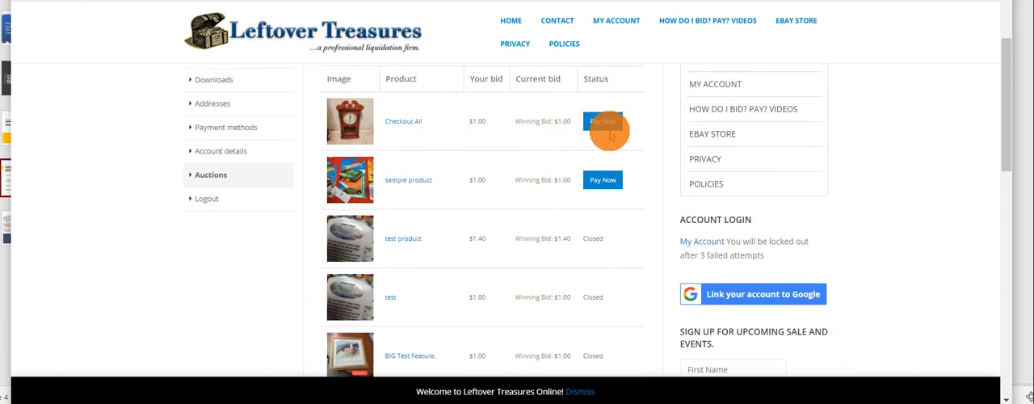
{"action": "mouse_move", "coordinate": [527, 135]}
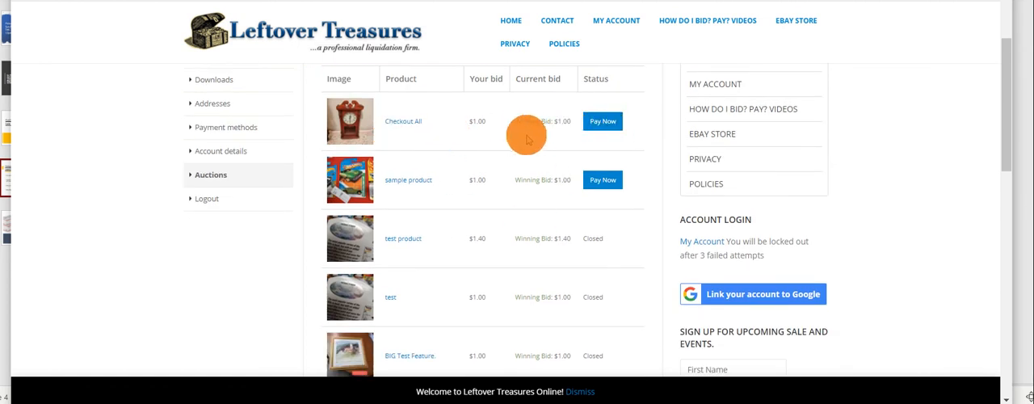
{"action": "mouse_move", "coordinate": [569, 171]}
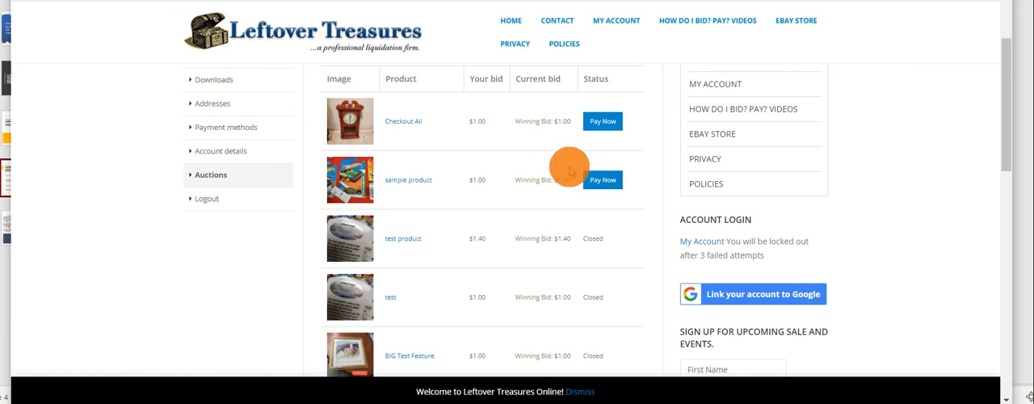
{"action": "scroll", "scroll_direction": "down", "scroll_amount": 3}
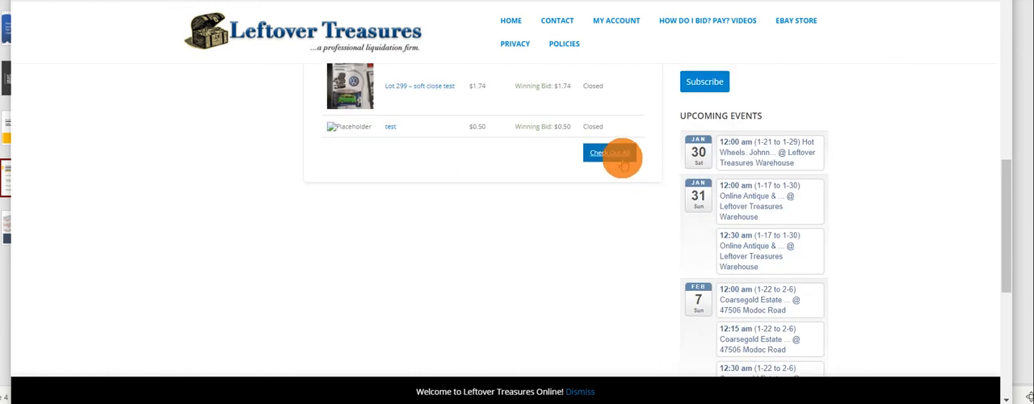
Step: Checkout All won items and review billing, the pickup note and the $2.30 order total
{"action": "left_click", "coordinate": [608, 152]}
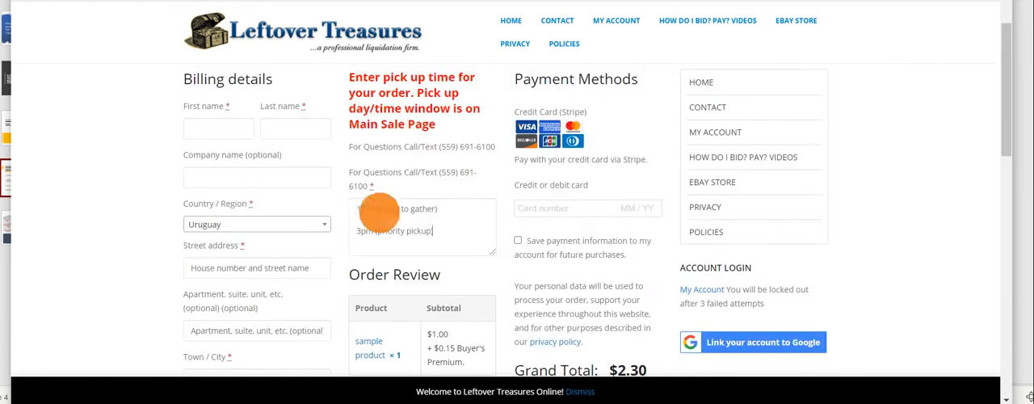
{"action": "scroll", "scroll_direction": "down", "scroll_amount": 3}
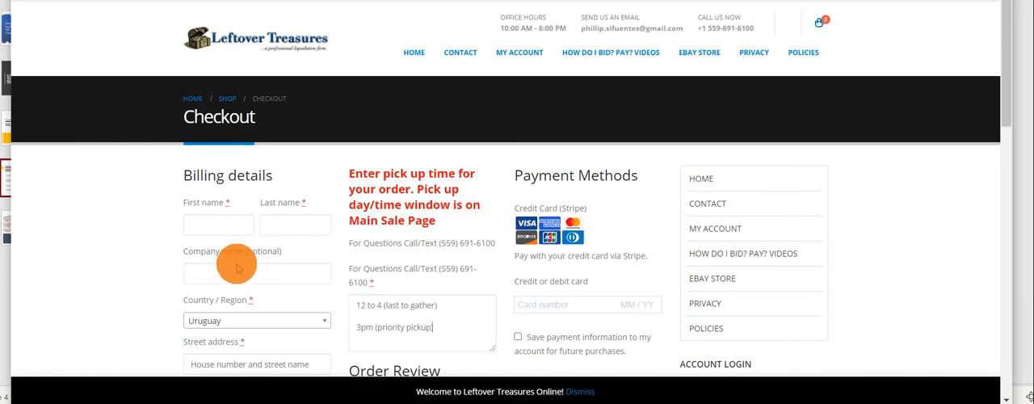
{"action": "scroll", "scroll_direction": "down", "scroll_amount": 3}
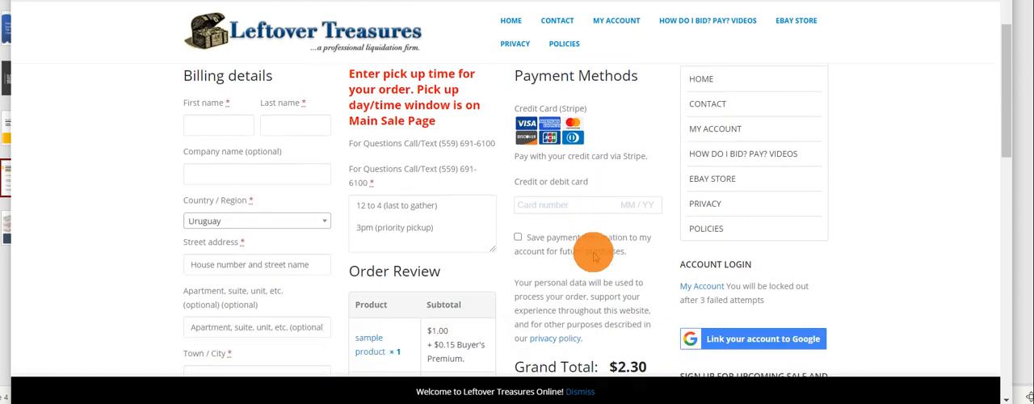
{"action": "scroll", "scroll_direction": "down", "scroll_amount": 3}
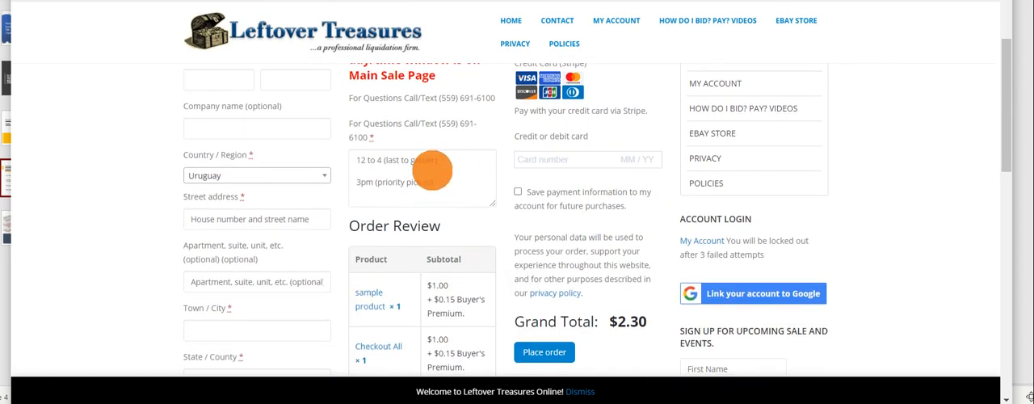
{"action": "mouse_move", "coordinate": [420, 187]}
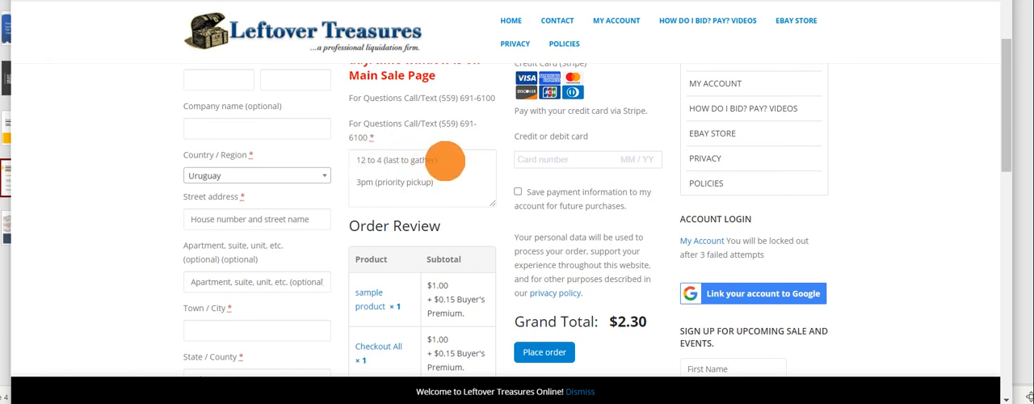
{"action": "mouse_move", "coordinate": [380, 194]}
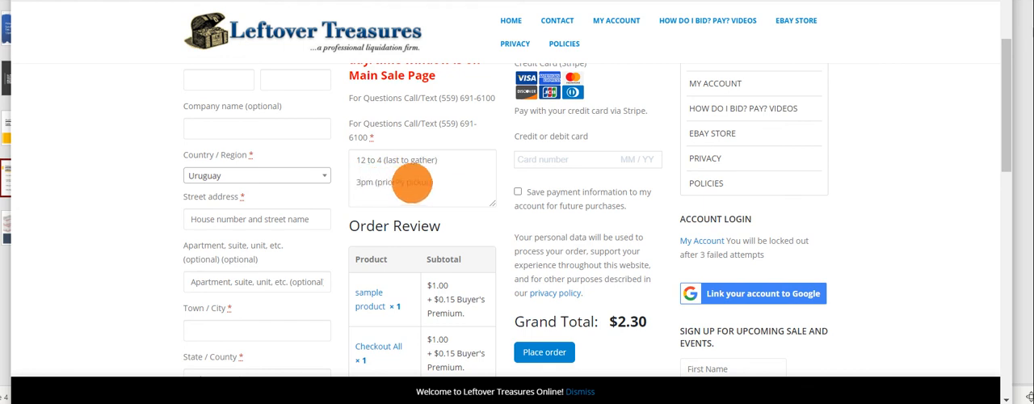
{"action": "mouse_move", "coordinate": [365, 185]}
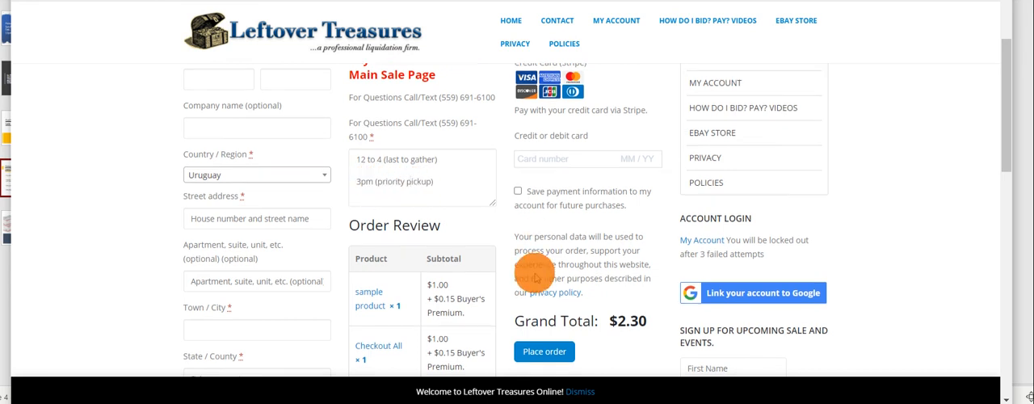
{"action": "scroll", "scroll_direction": "down", "scroll_amount": 3}
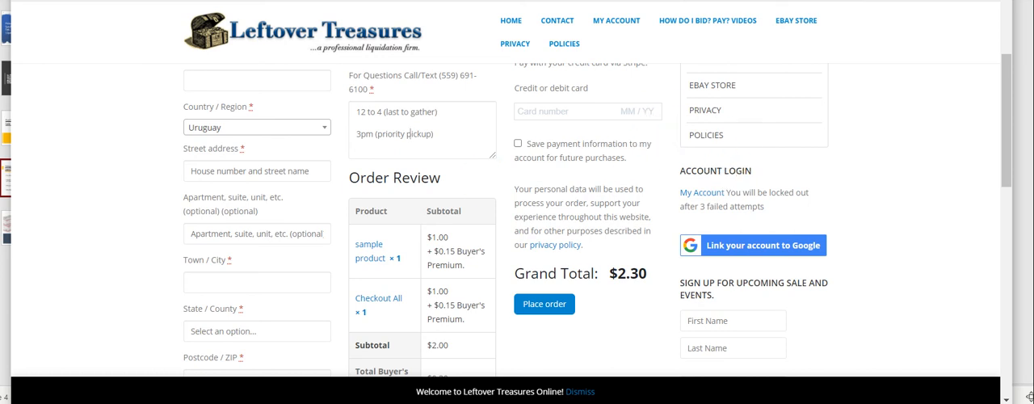
Step: Return to the home page and search the auctions for 'watch' to list the watch lots
{"action": "left_click", "coordinate": [511, 19]}
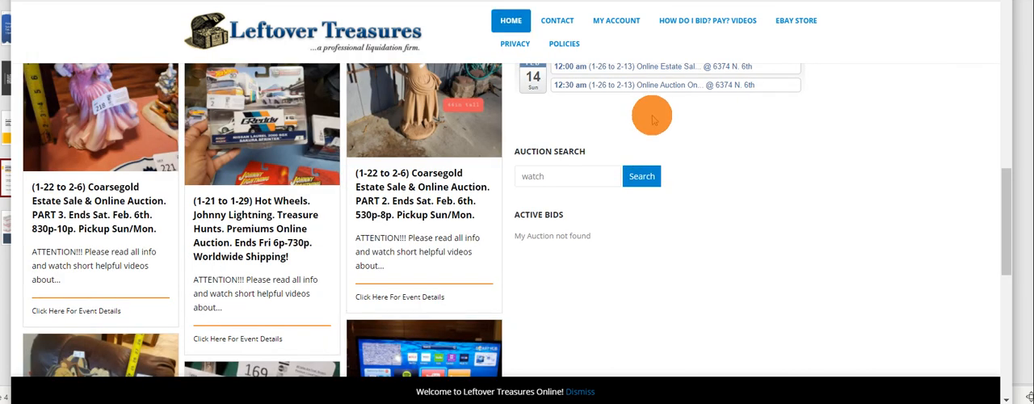
{"action": "mouse_move", "coordinate": [594, 192]}
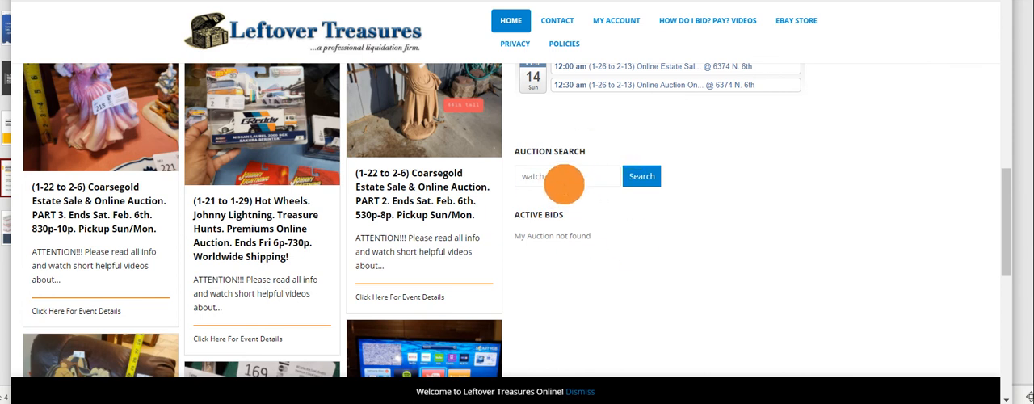
{"action": "scroll", "scroll_direction": "down", "scroll_amount": 3}
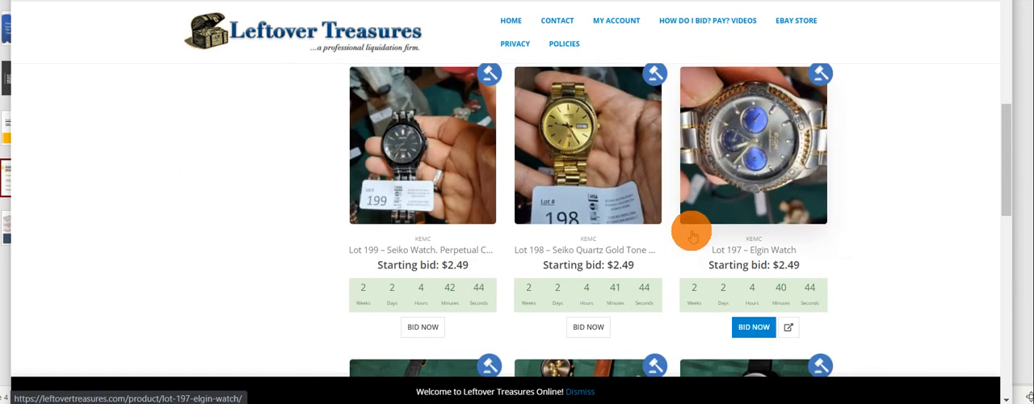
{"action": "scroll", "scroll_direction": "down", "scroll_amount": 3}
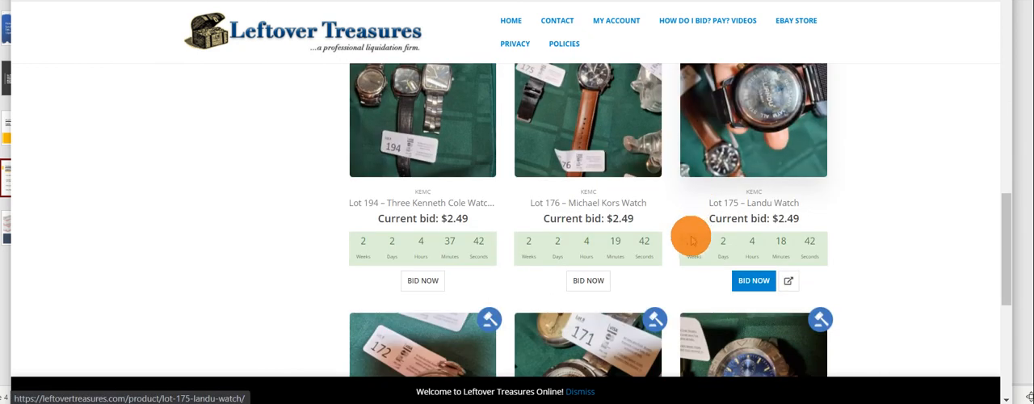
{"action": "scroll", "scroll_direction": "down", "scroll_amount": 3}
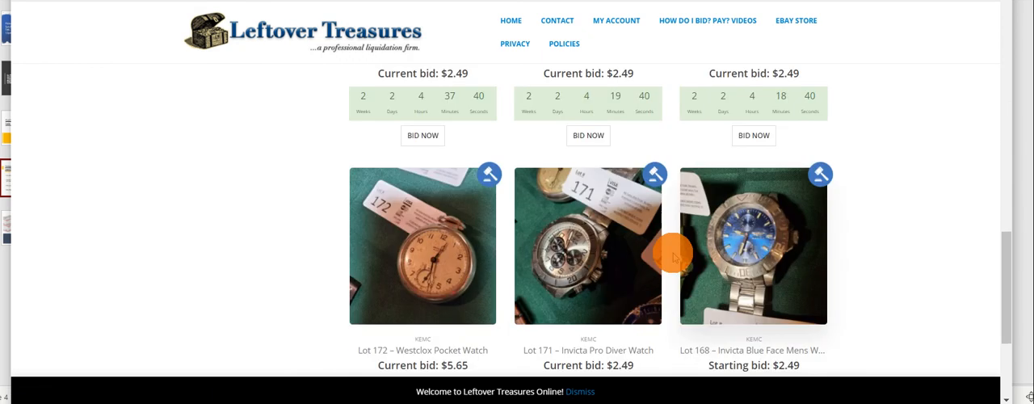
{"action": "scroll", "scroll_direction": "down", "scroll_amount": 3}
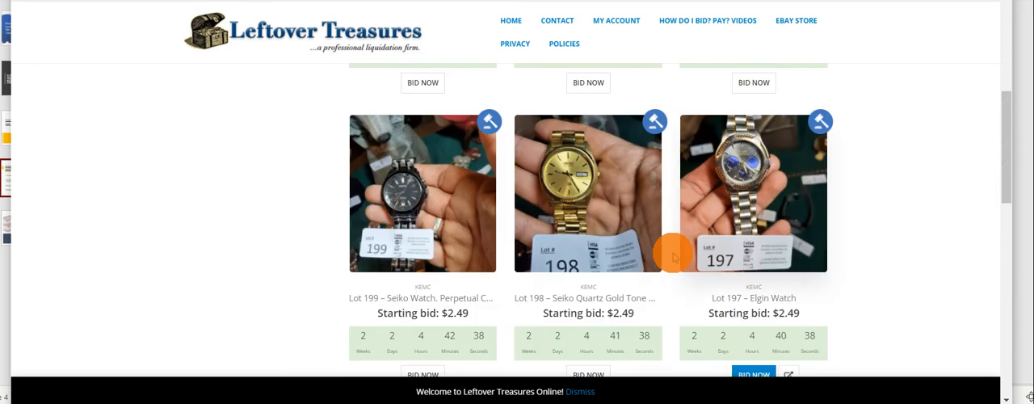